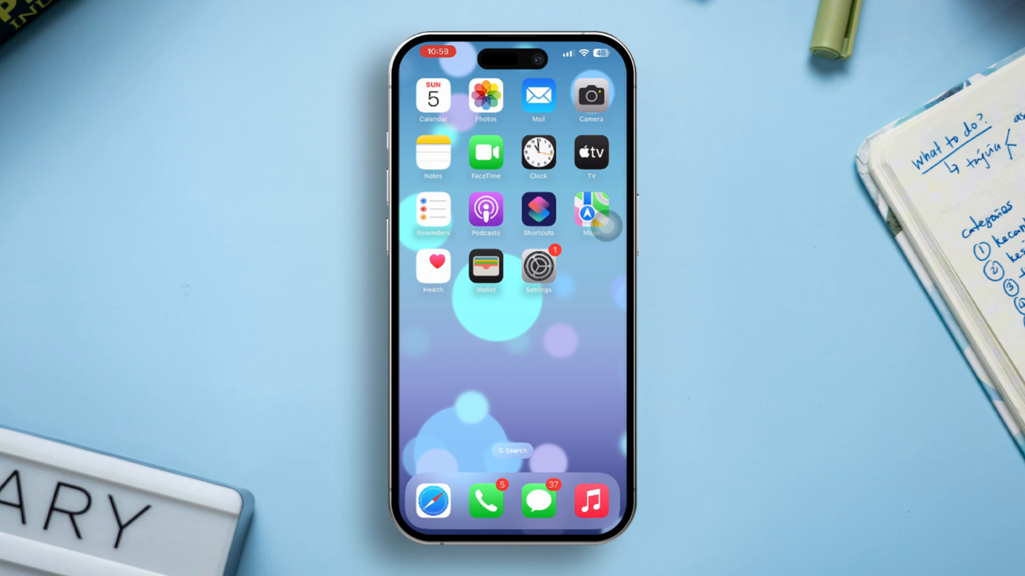
Set Screen Time's Microphone restriction to Allow Changes, then restart the iPhone
click(538, 269)
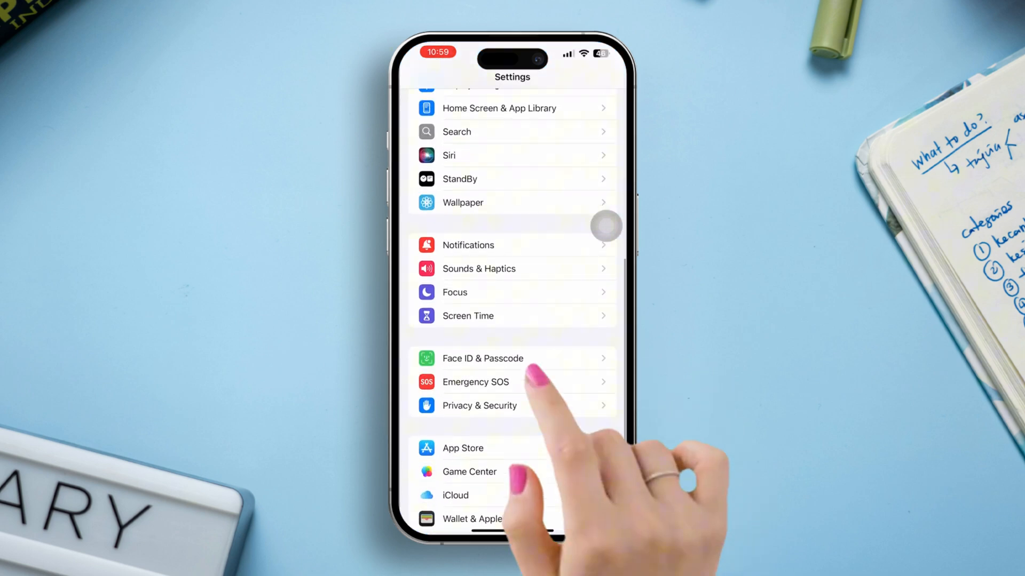
click(479, 405)
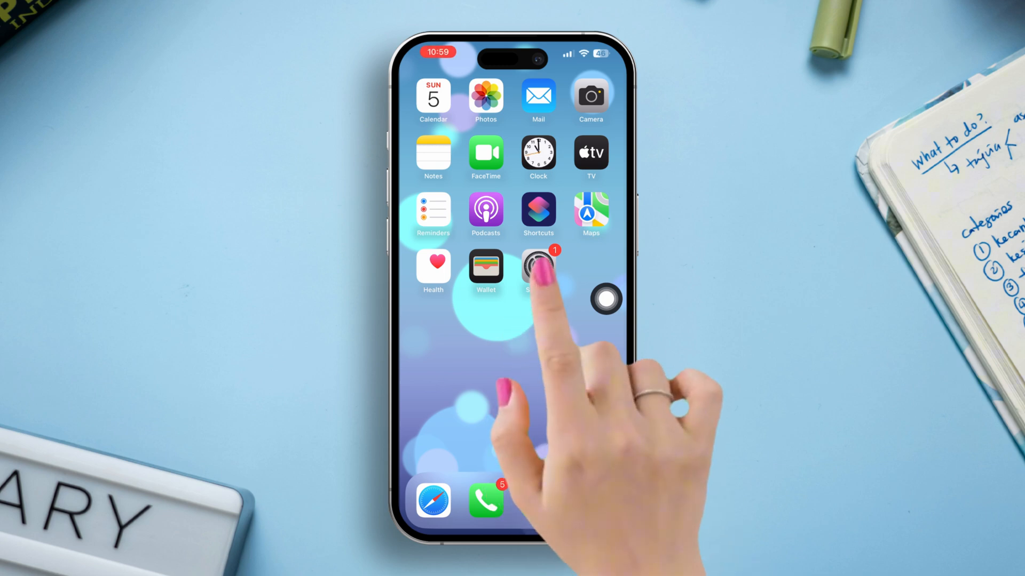
click(538, 270)
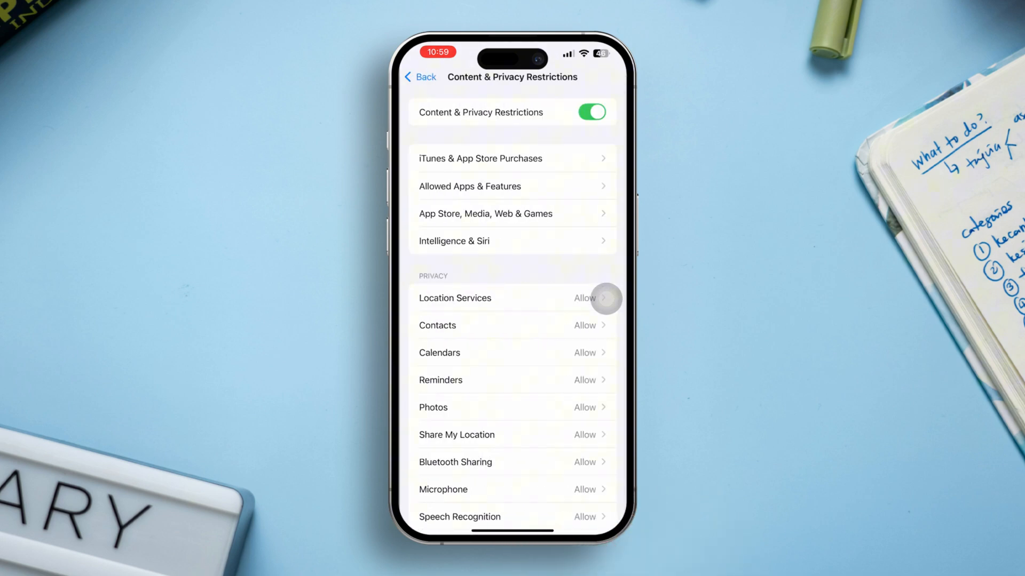
scroll(down, 3)
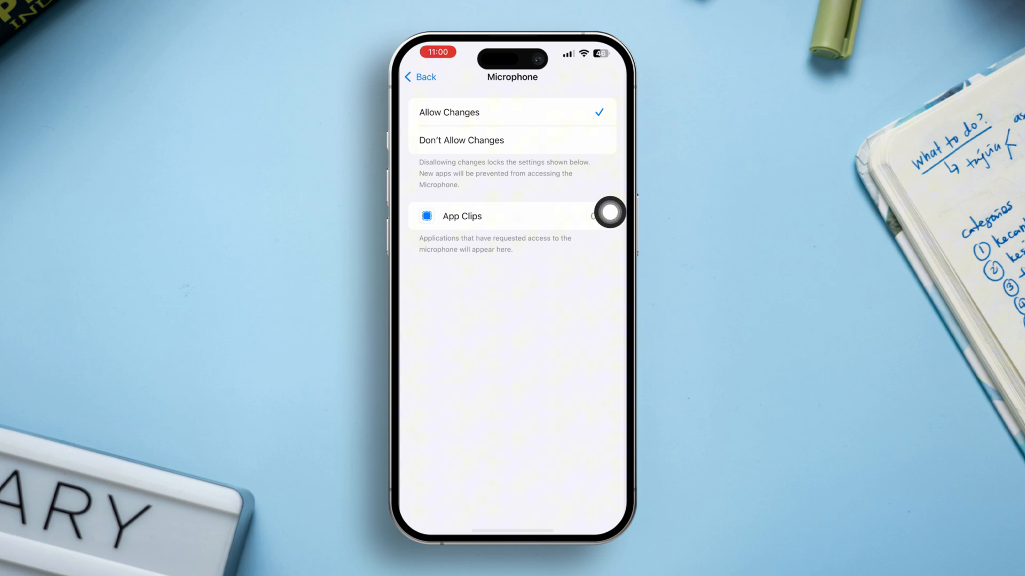
click(460, 139)
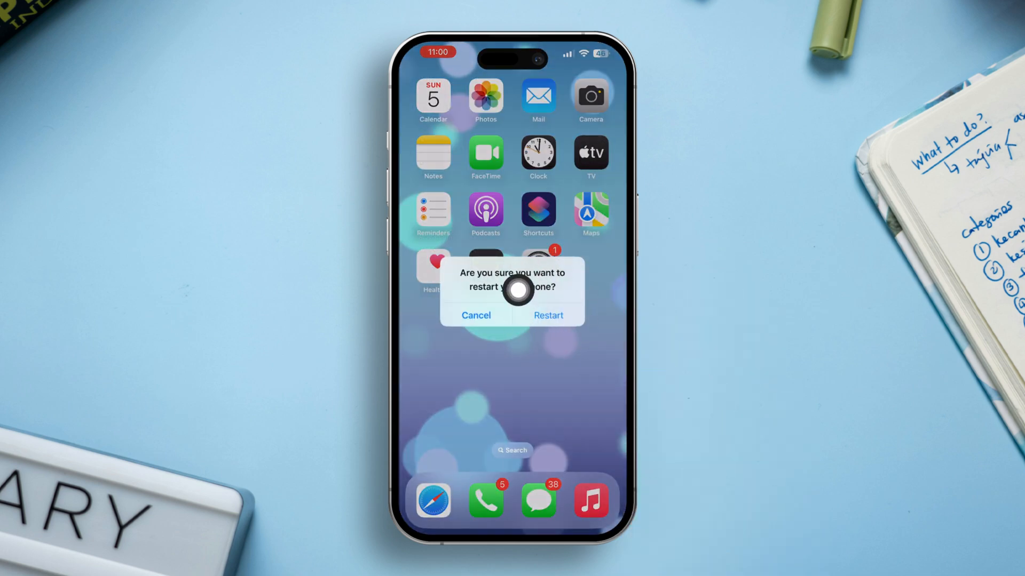
click(475, 315)
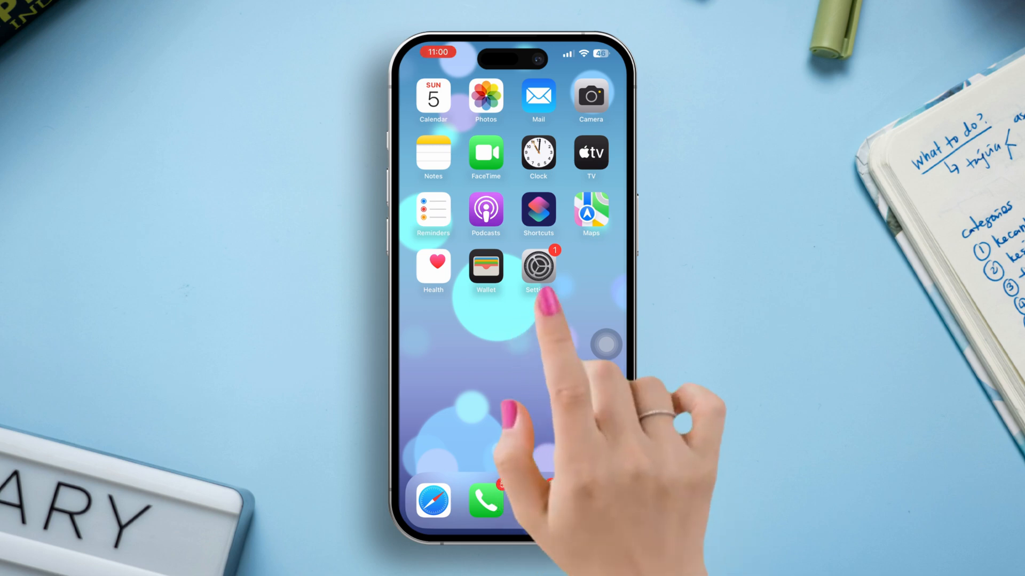
Switch FaceTime off and back on under Settings > Apps > FaceTime
click(538, 266)
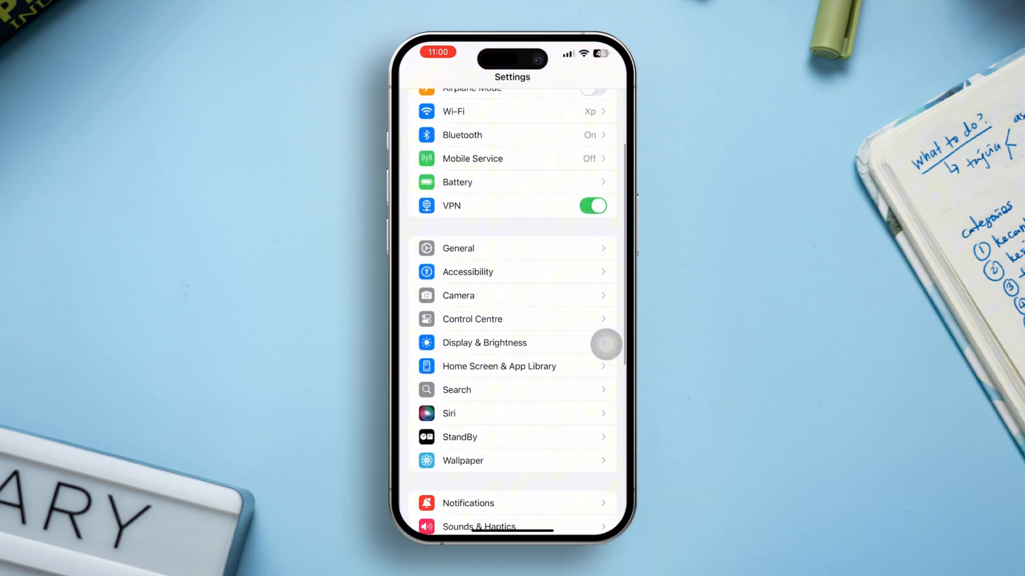
click(511, 392)
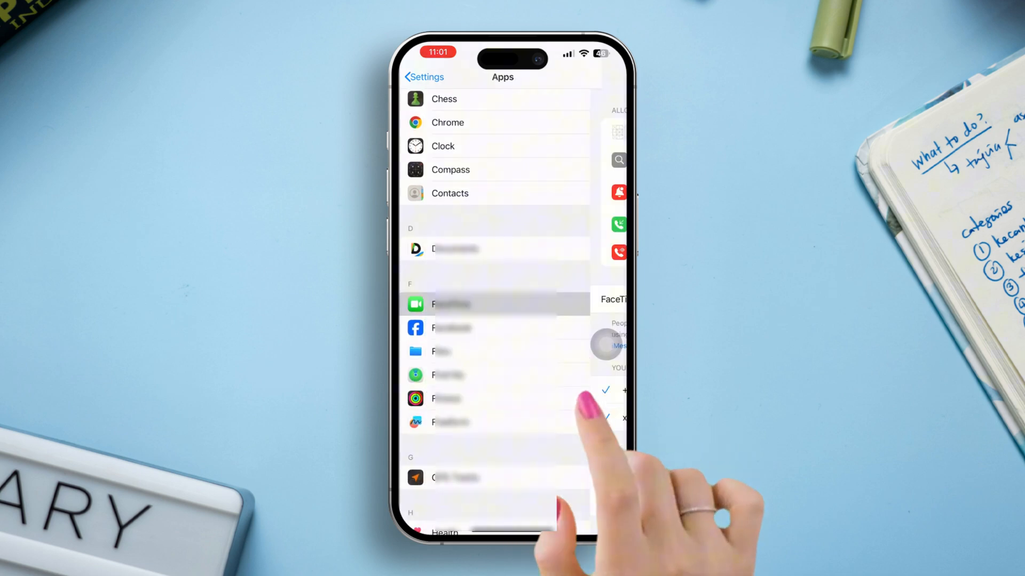
click(449, 304)
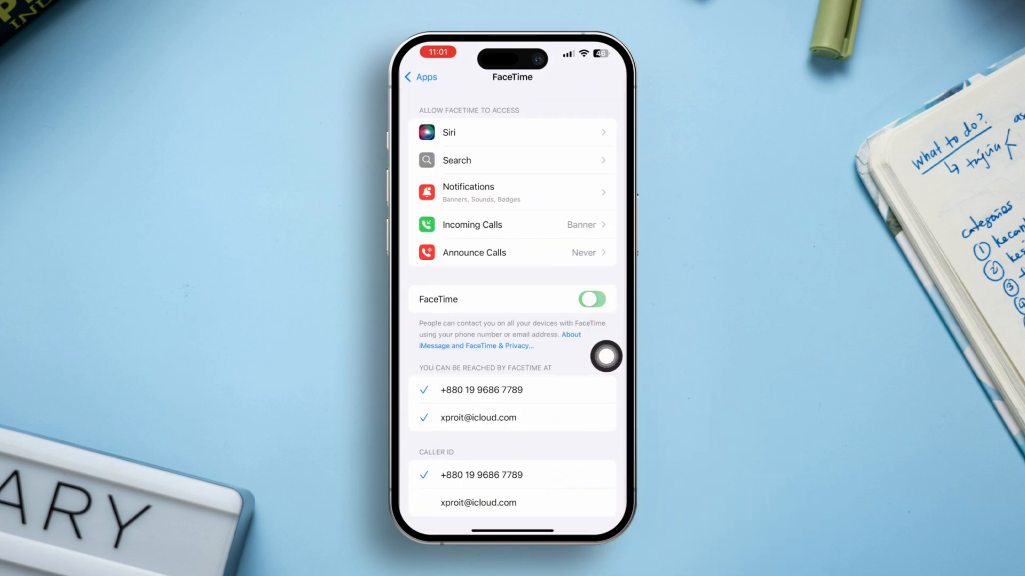
click(591, 299)
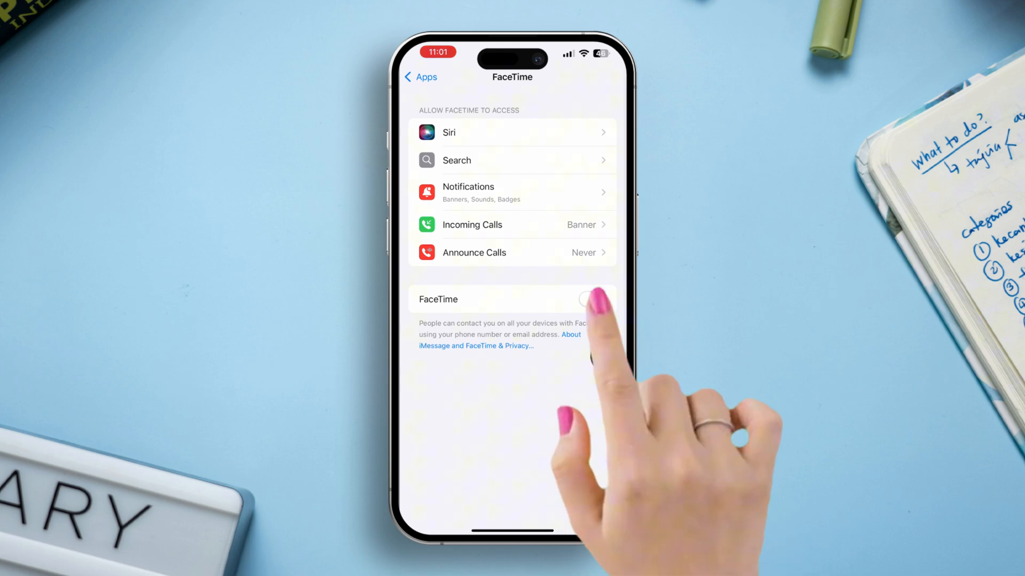
click(591, 299)
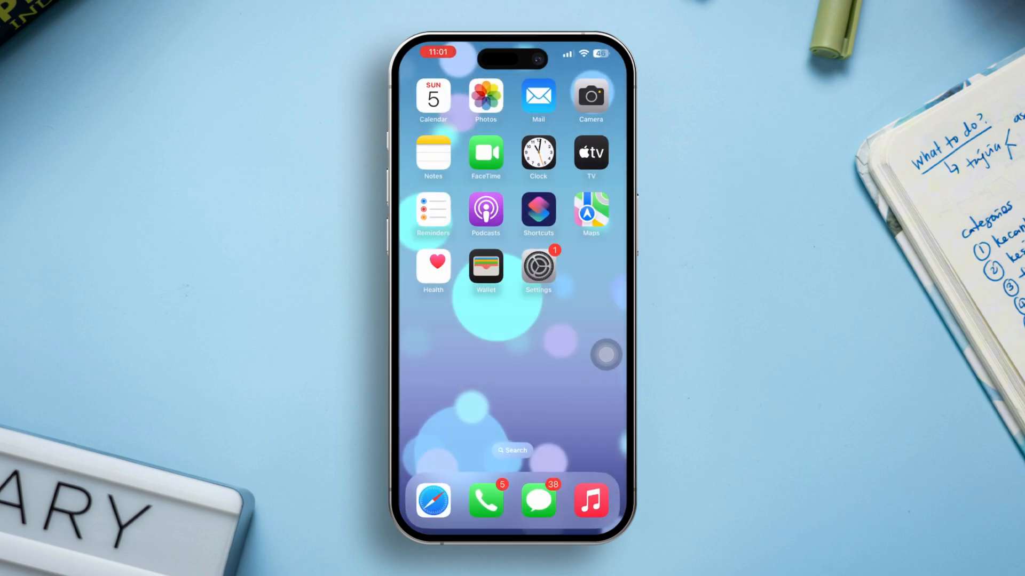
click(538, 265)
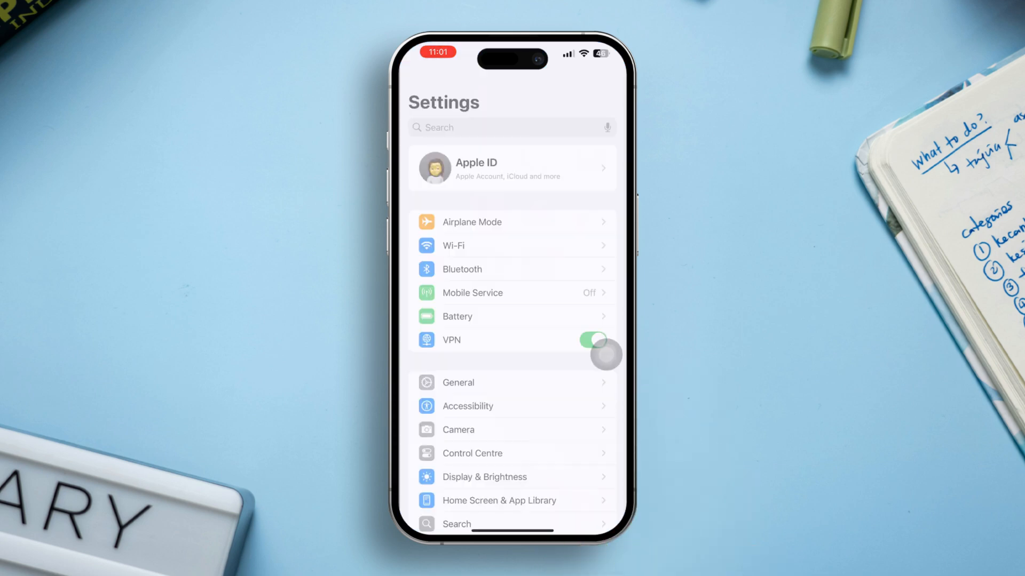
click(457, 382)
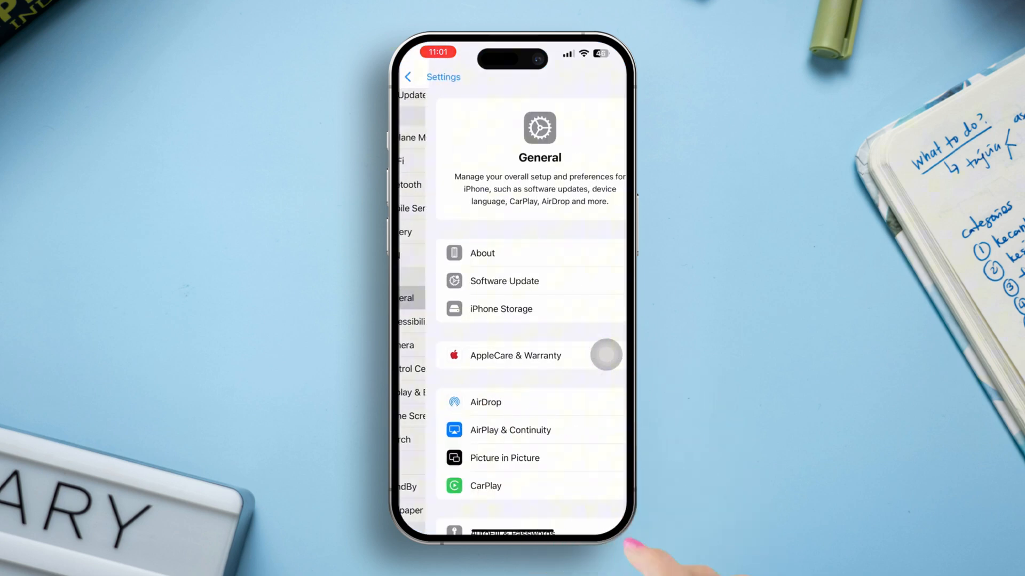
click(504, 281)
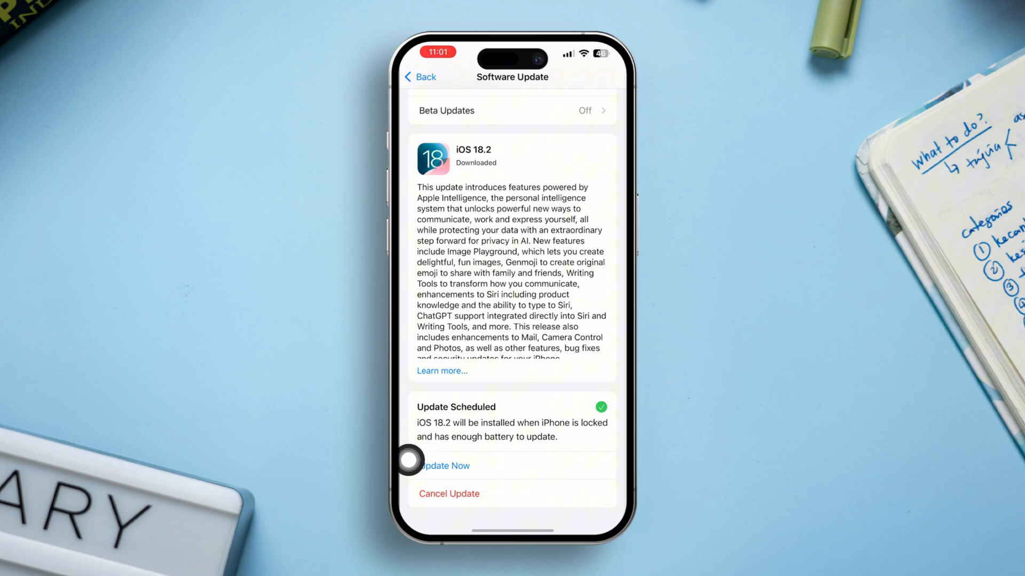
mouse_move(603, 466)
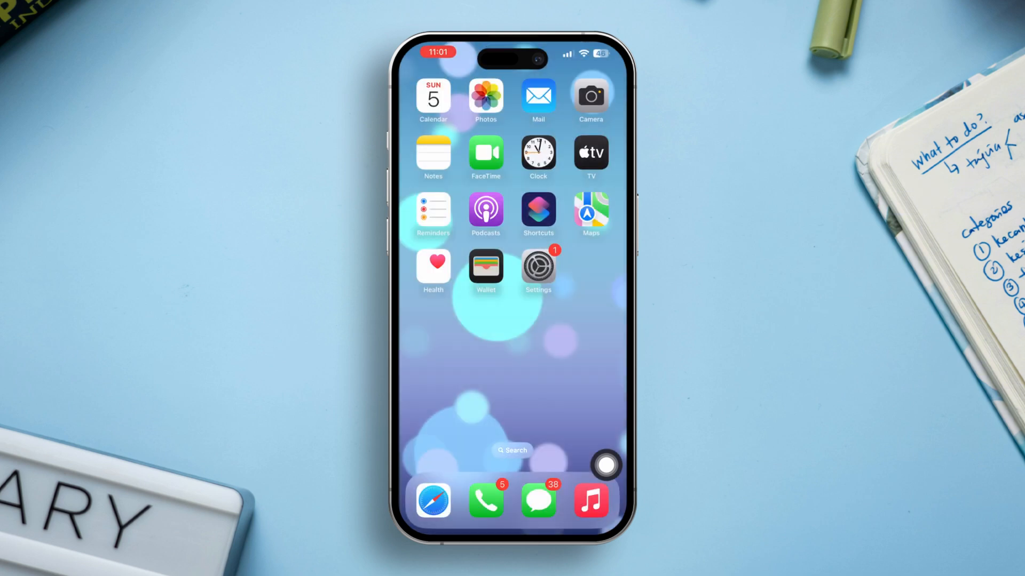
Choose Reset All Settings under General > Transfer or Reset iPhone, leaving it unconfirmed
click(538, 270)
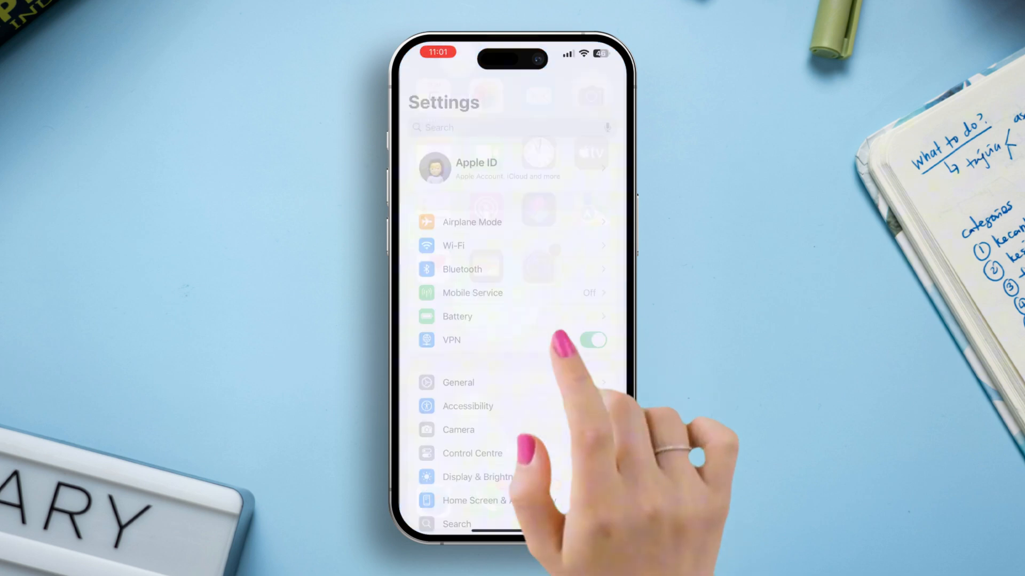
click(457, 383)
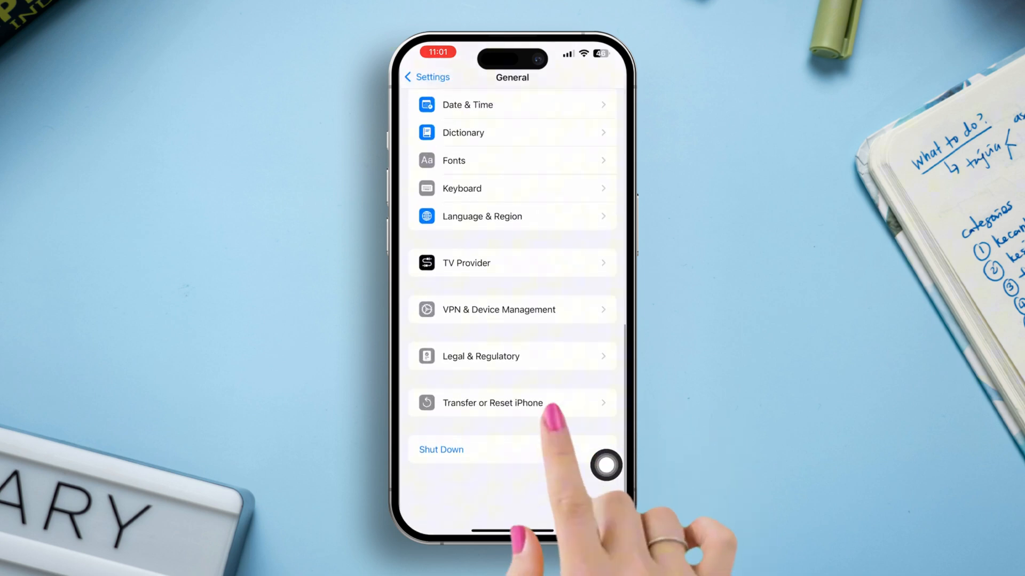
click(512, 402)
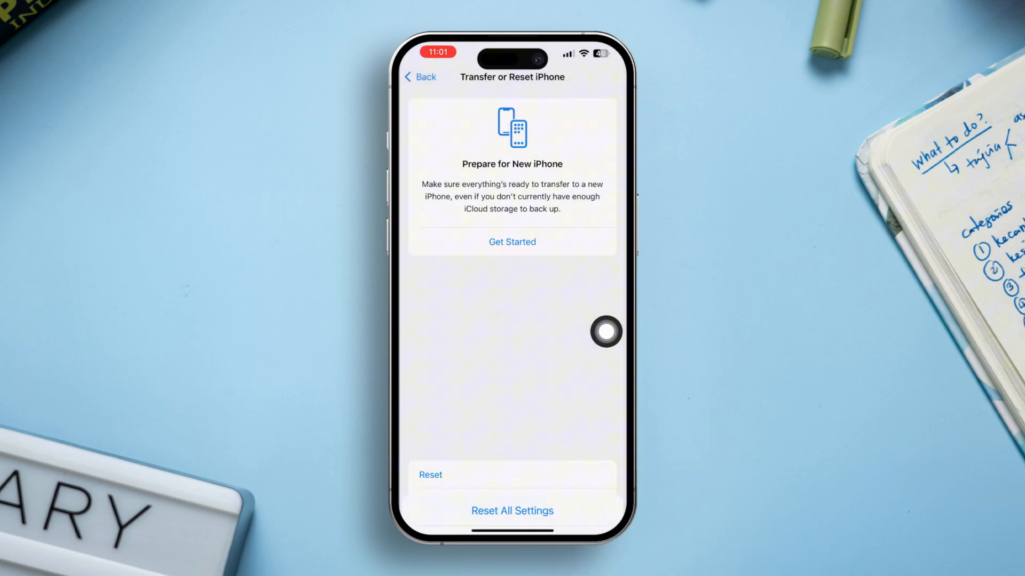
click(512, 511)
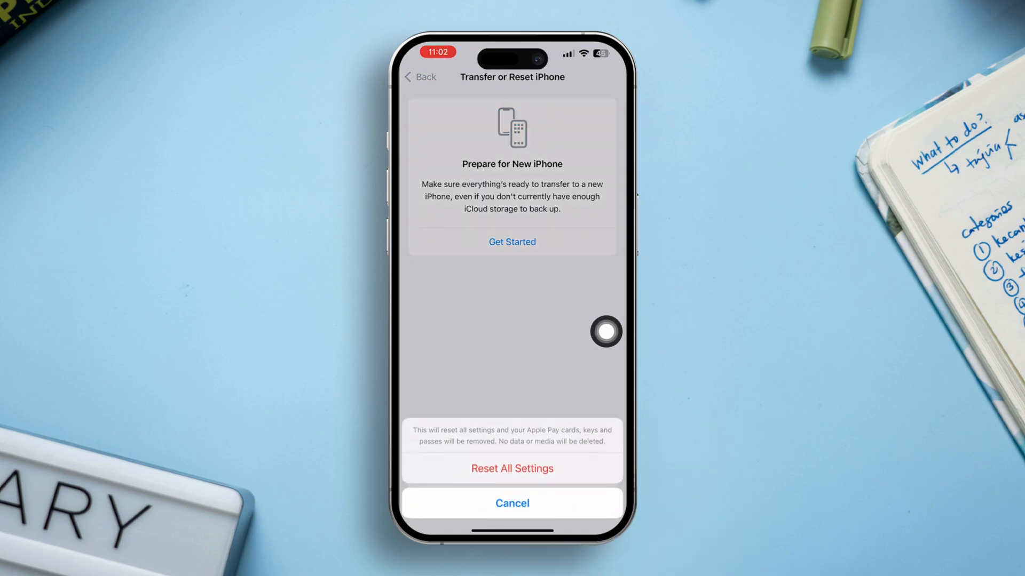